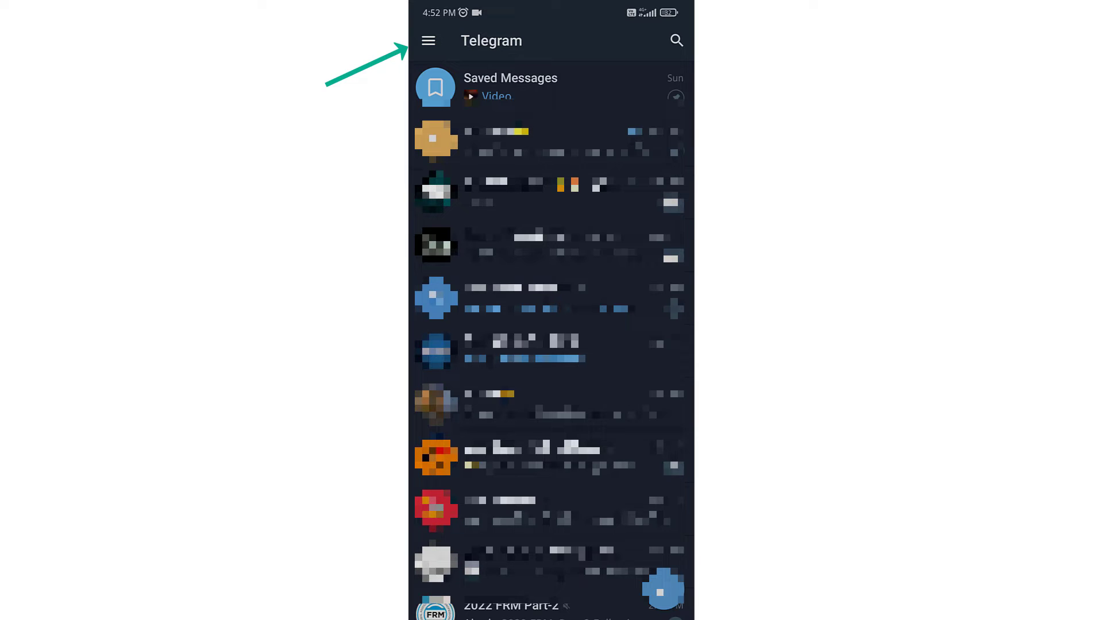
- Reach Settings through the side navigation menu of the chat list
click(428, 40)
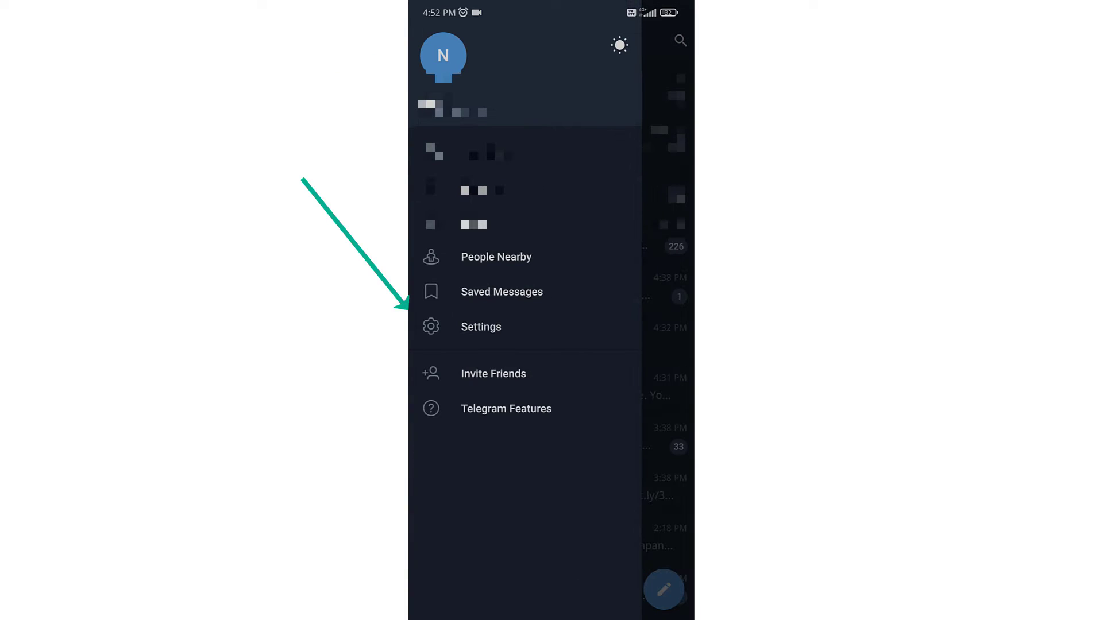
click(480, 326)
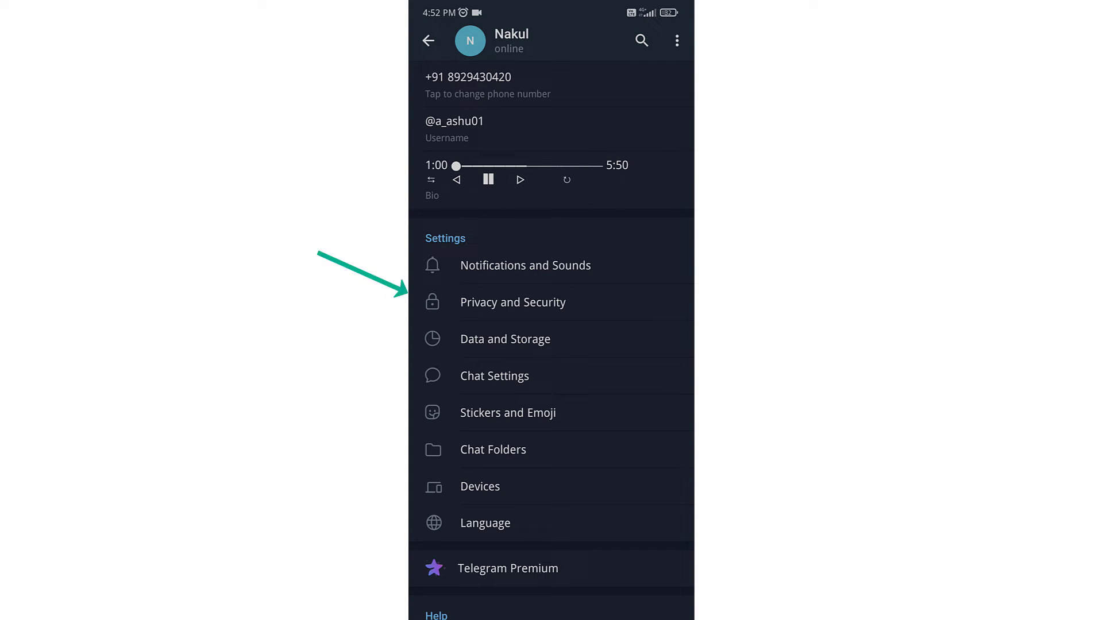
- Go to Privacy and Security and choose Passcode Lock in its Security section
click(513, 302)
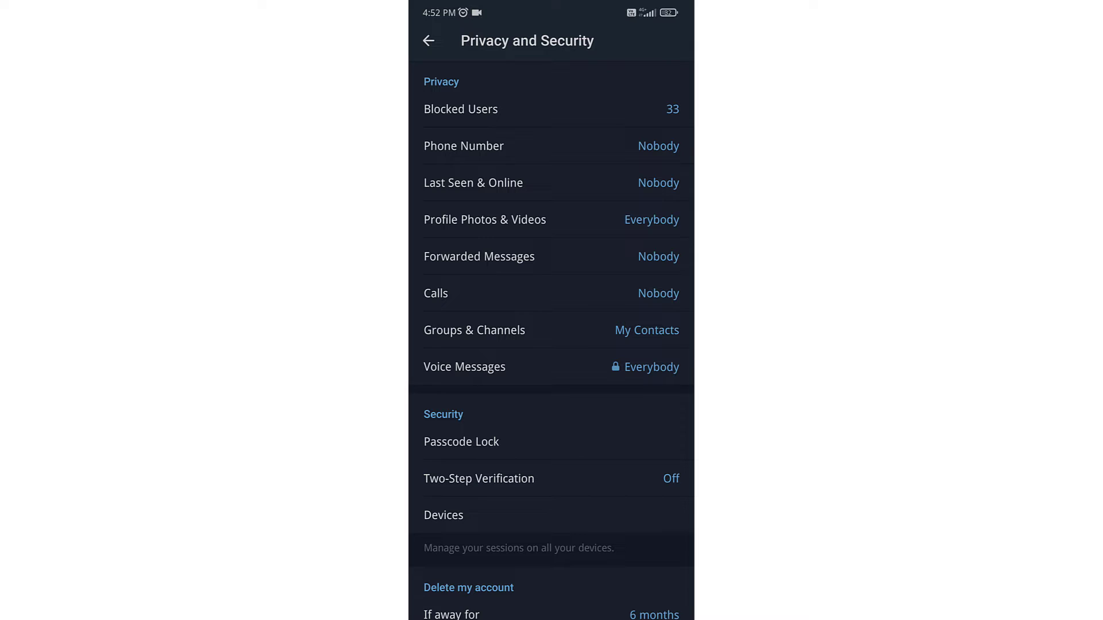
scroll(down, 3)
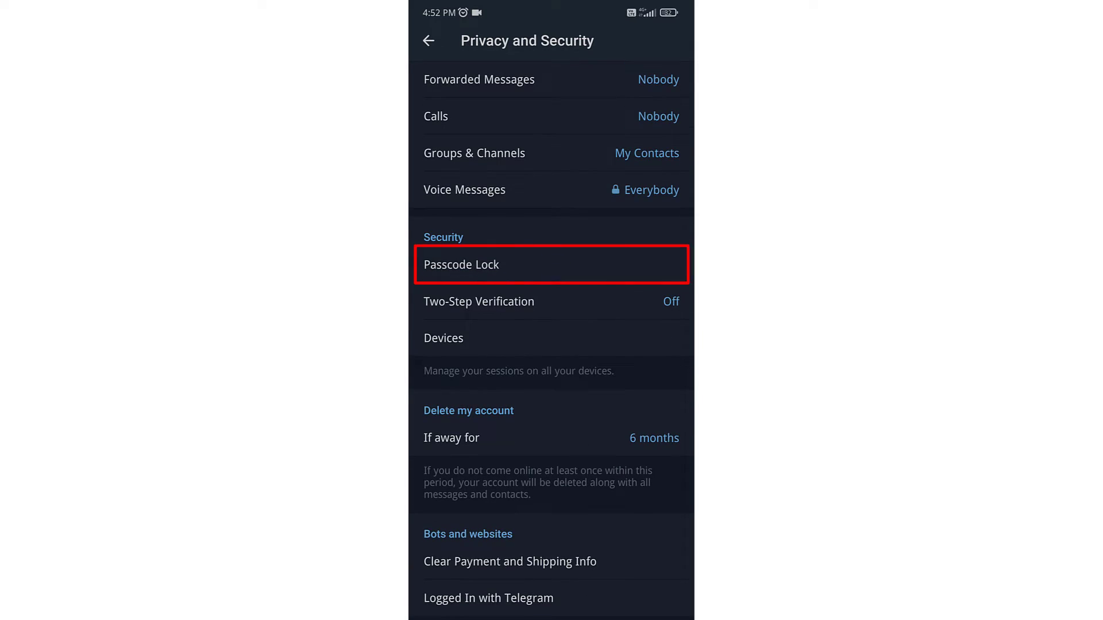
click(552, 265)
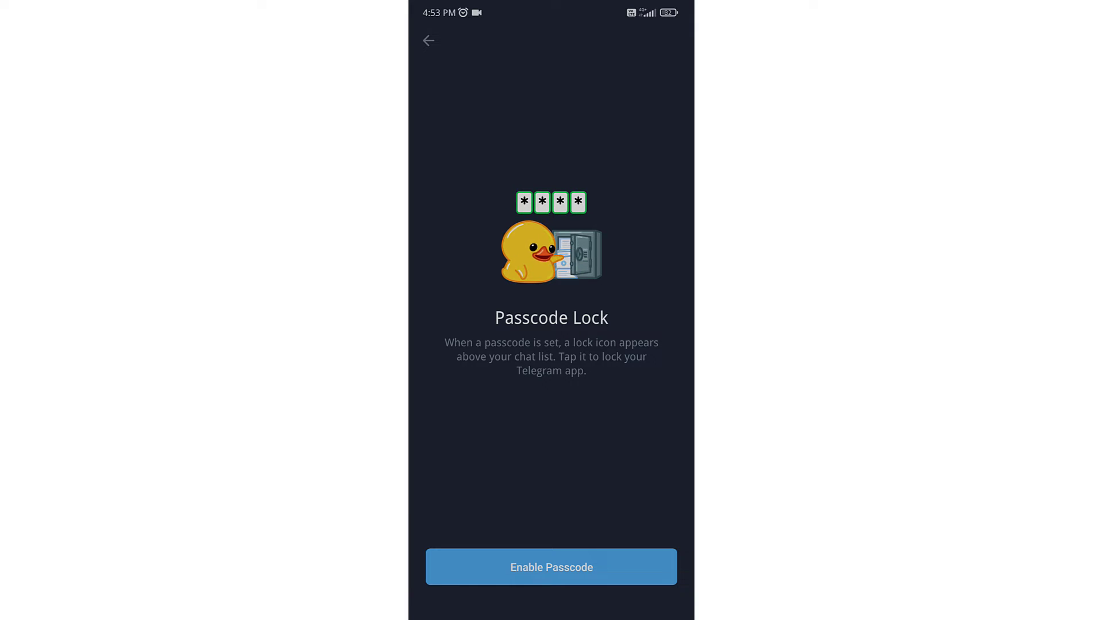
- Enable the passcode and enter a four-digit code twice to confirm it
click(551, 567)
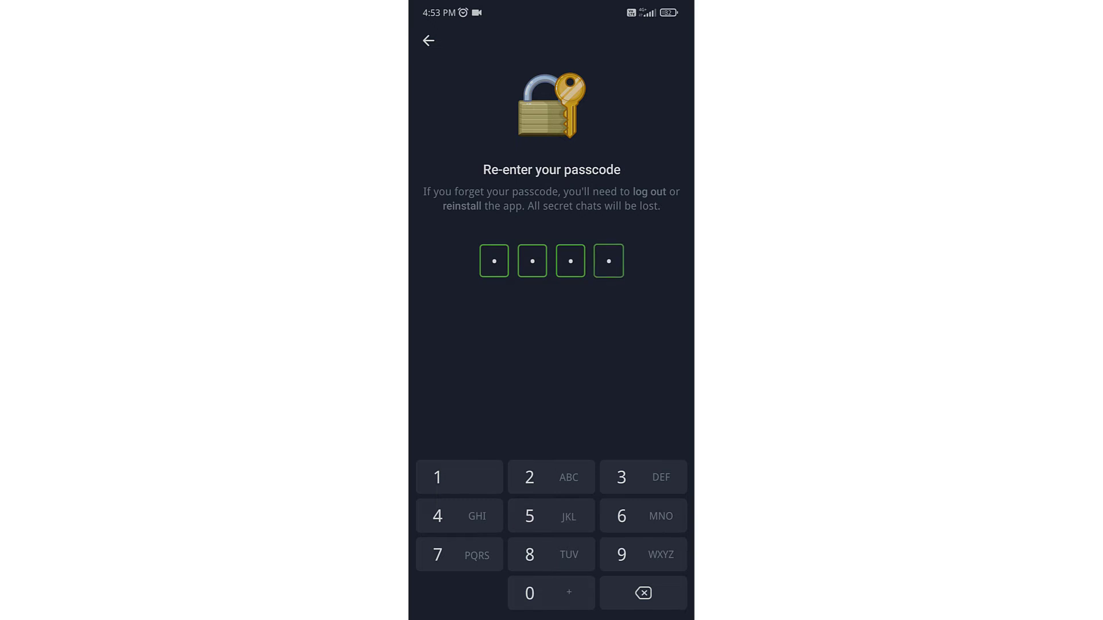
click(606, 261)
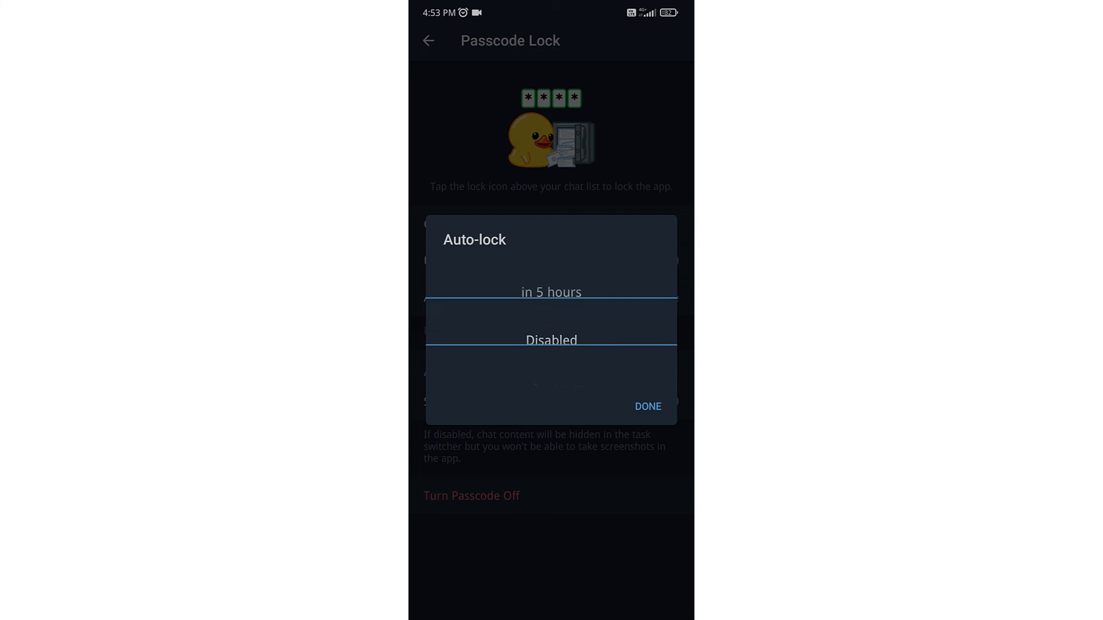
- Set Auto-lock to 1 minute, keep fingerprint unlock on, and begin Change Passcode
click(646, 407)
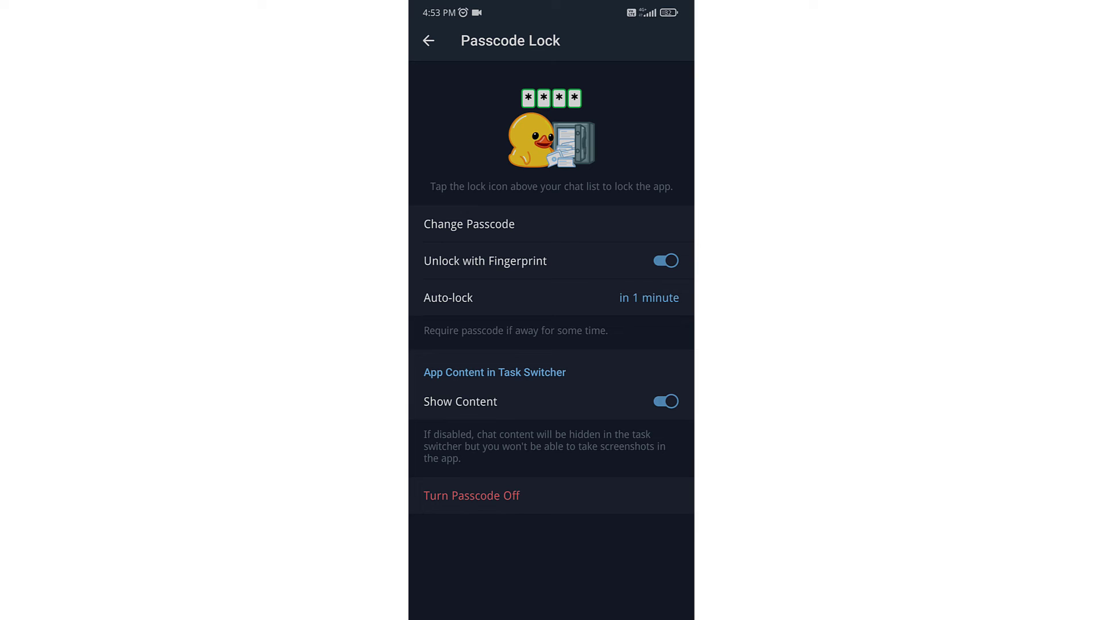
click(664, 261)
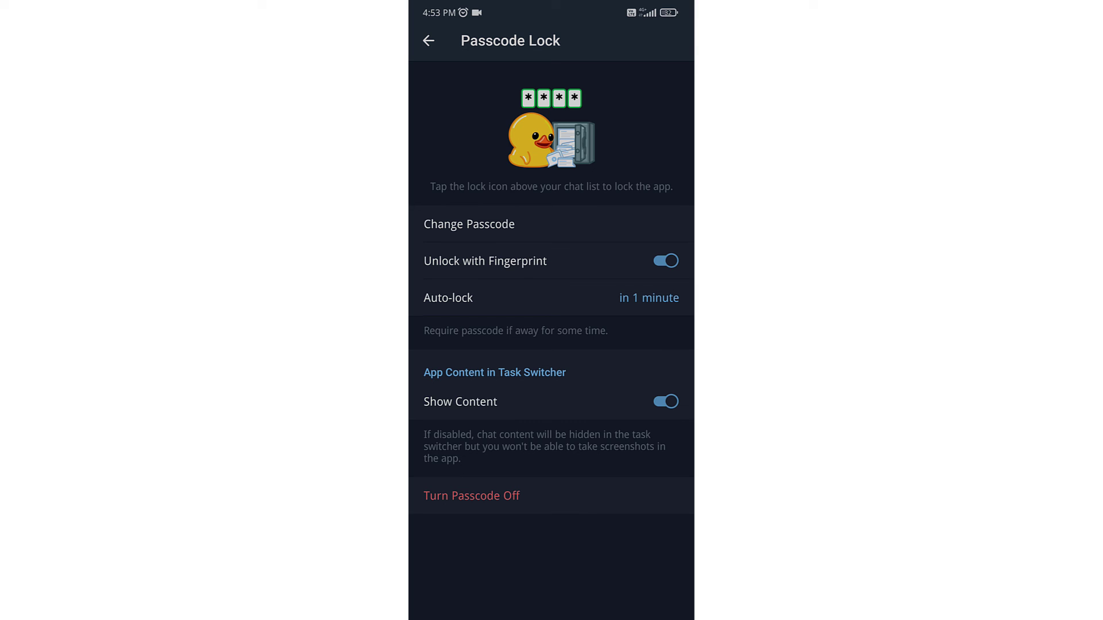
click(469, 224)
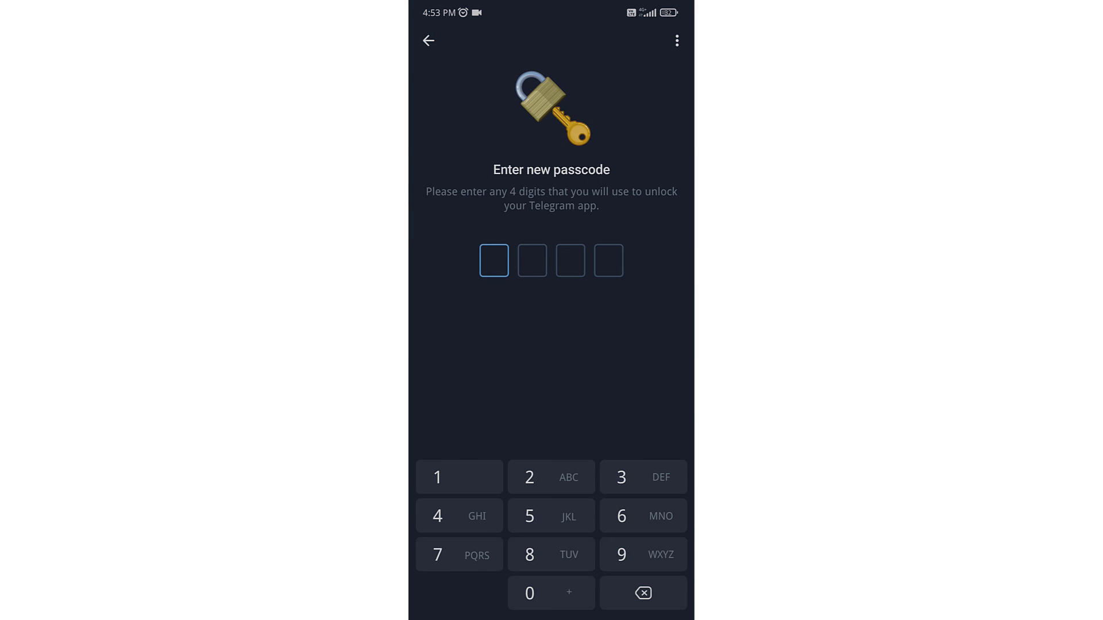